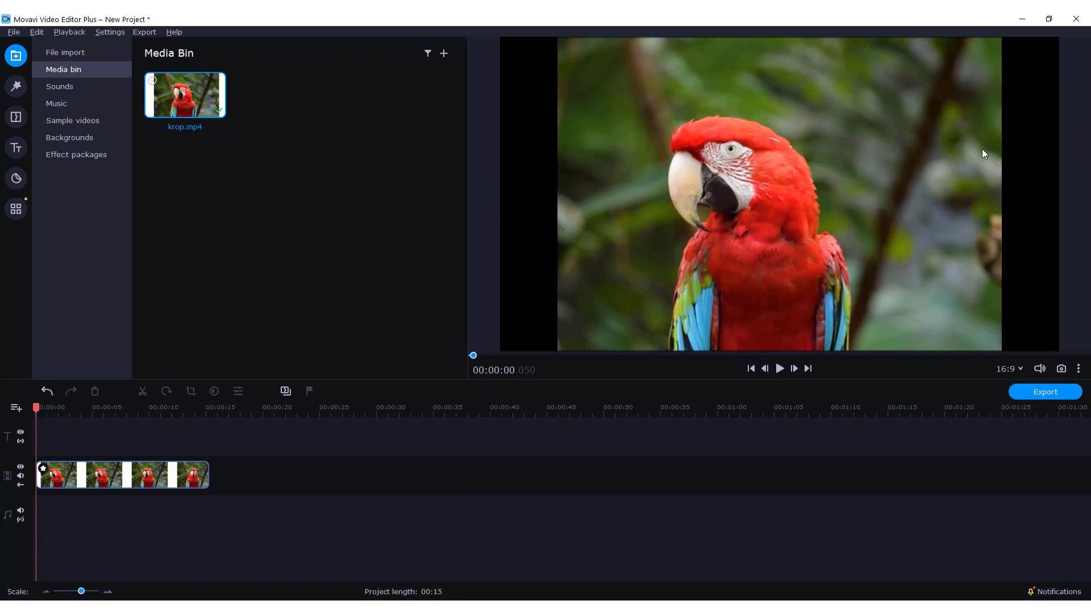
{"action": "mouse_move", "coordinate": [1054, 176]}
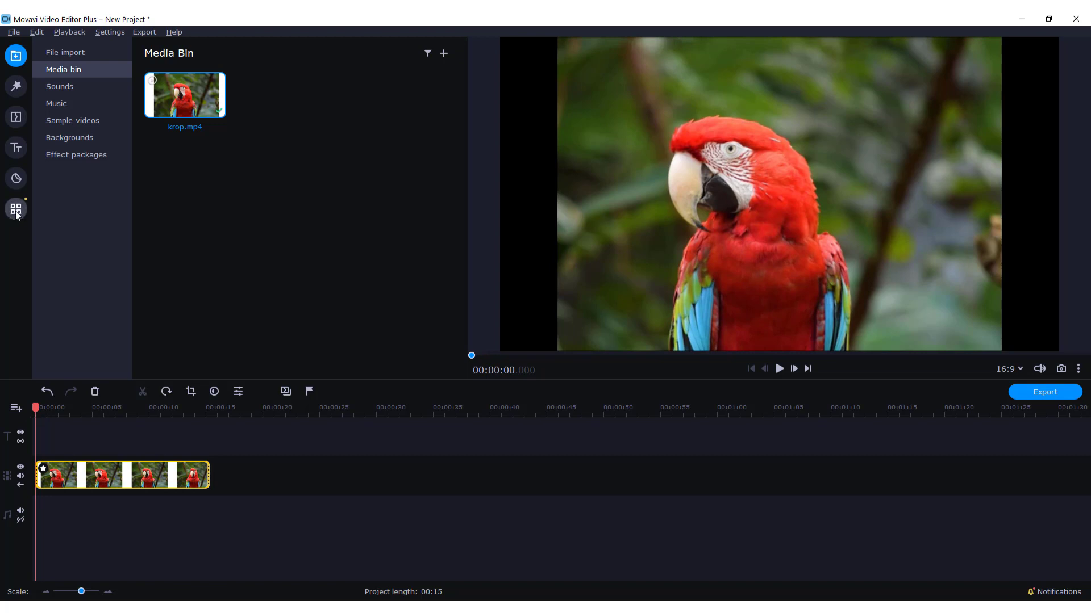
- Add an advanced keyframe animation that stretches the parrot clip to fill the frame, then preview it
{"action": "left_click", "coordinate": [15, 209]}
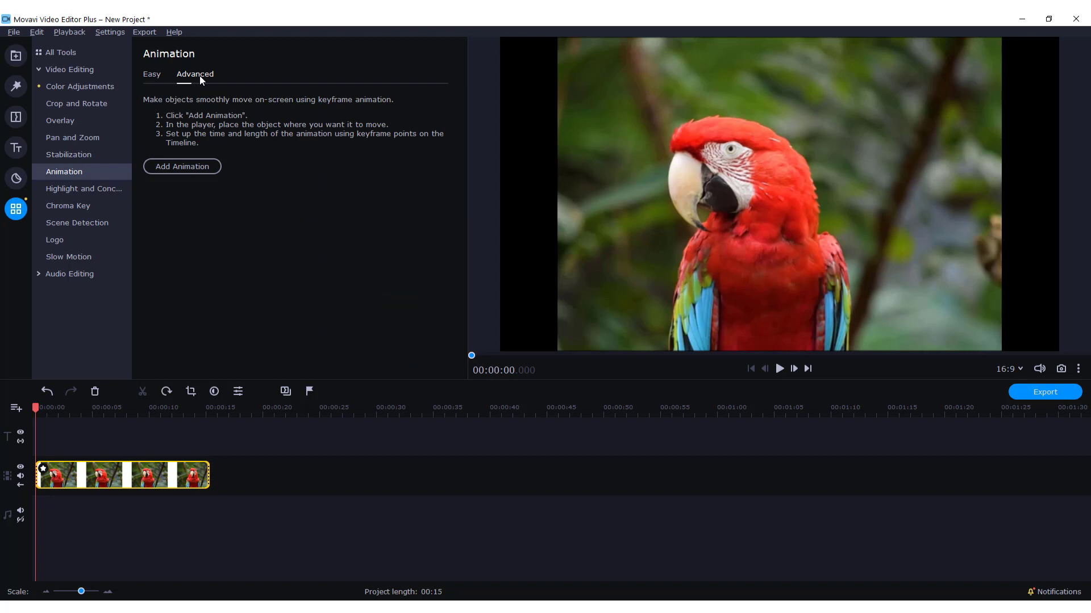
{"action": "left_click", "coordinate": [182, 165]}
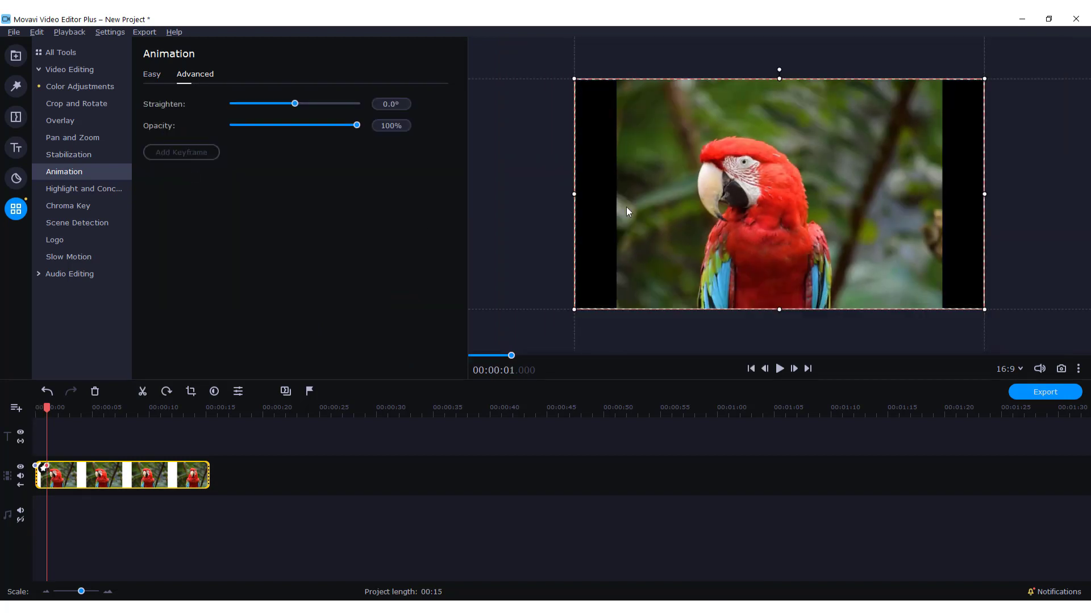
{"action": "mouse_move", "coordinate": [1016, 79]}
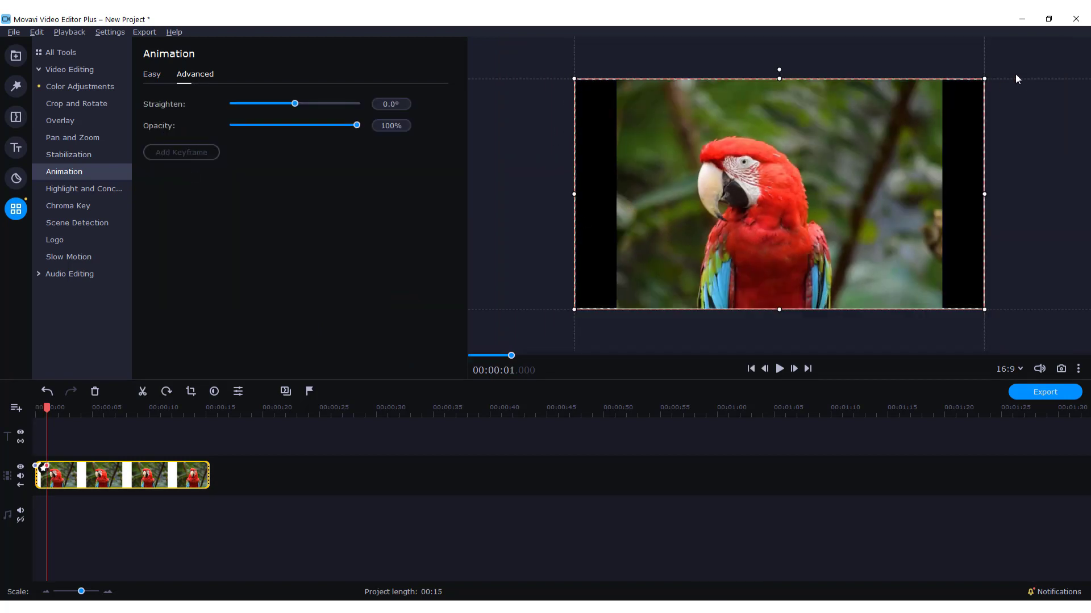
{"action": "mouse_move", "coordinate": [570, 79]}
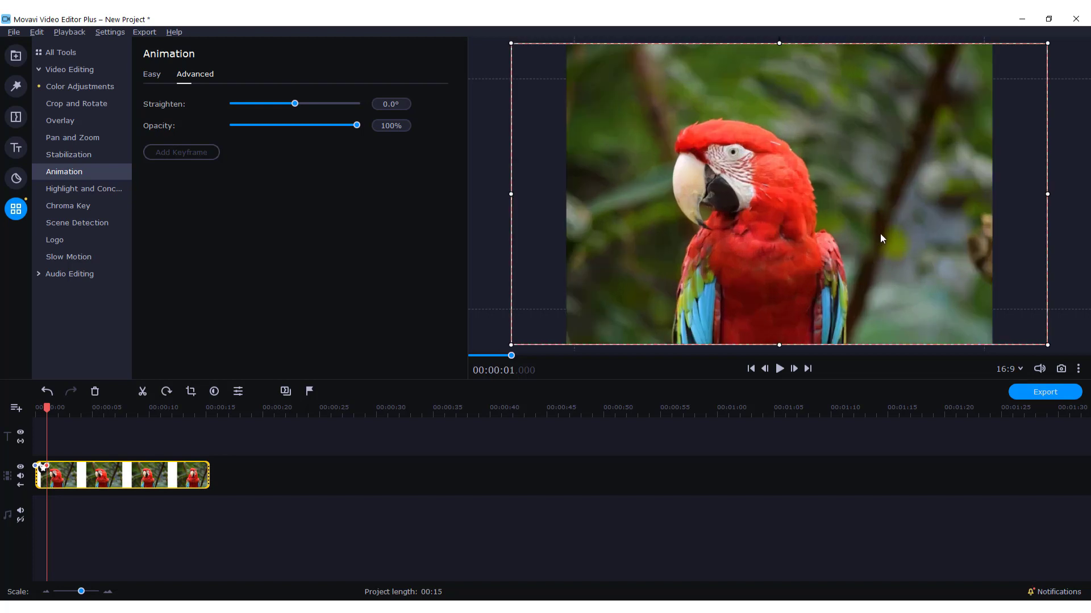
{"action": "mouse_move", "coordinate": [450, 333]}
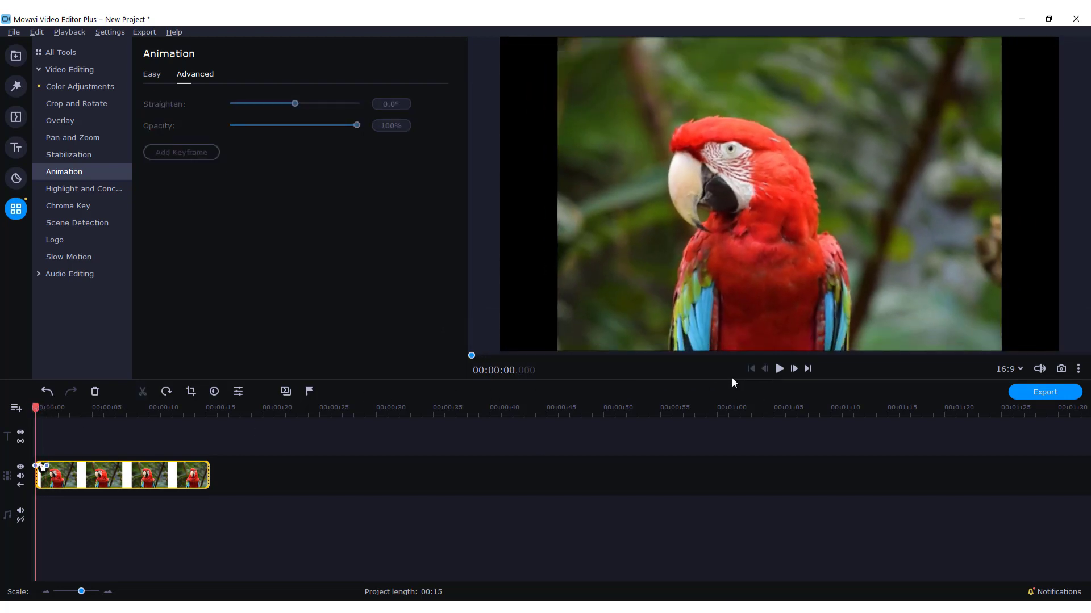
{"action": "left_click", "coordinate": [779, 369]}
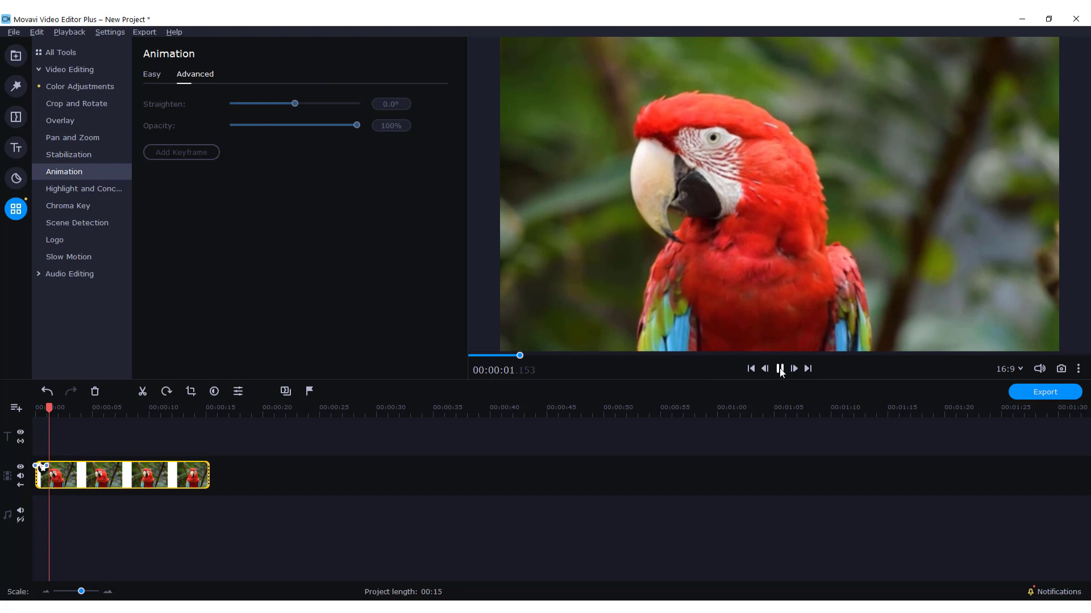
{"action": "left_click", "coordinate": [778, 368]}
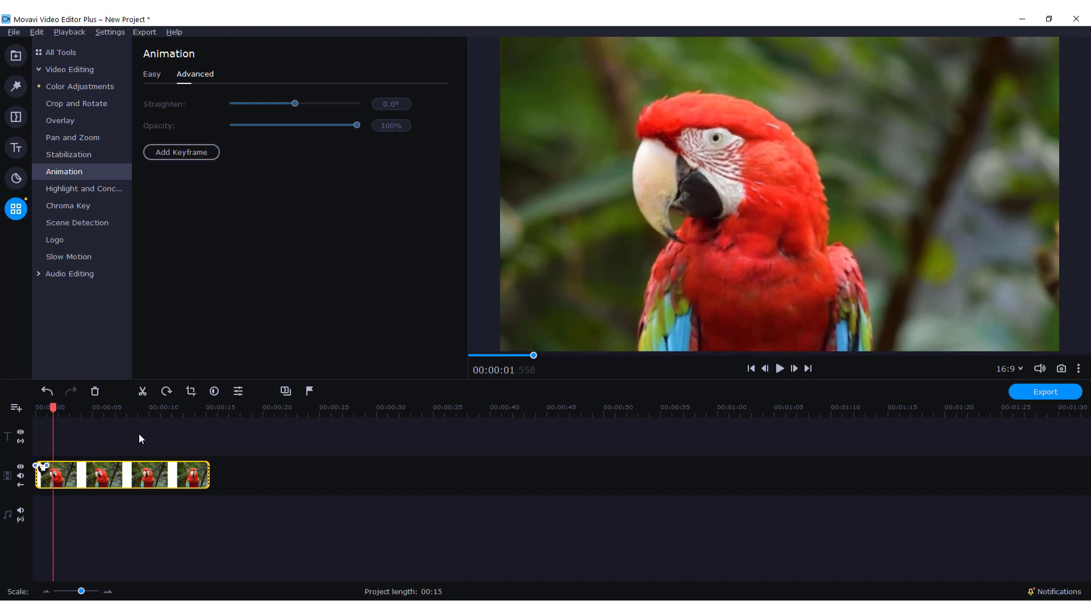
{"action": "mouse_move", "coordinate": [97, 483]}
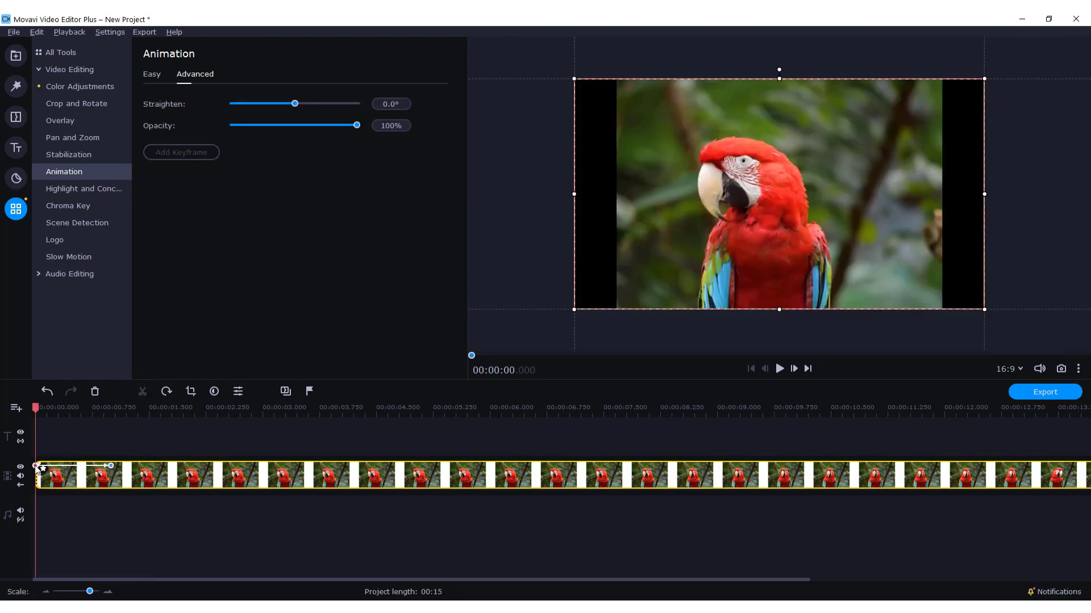
- Open the options for the parrot clip's first keyframe on the timeline to delete it
{"action": "right_click", "coordinate": [36, 466]}
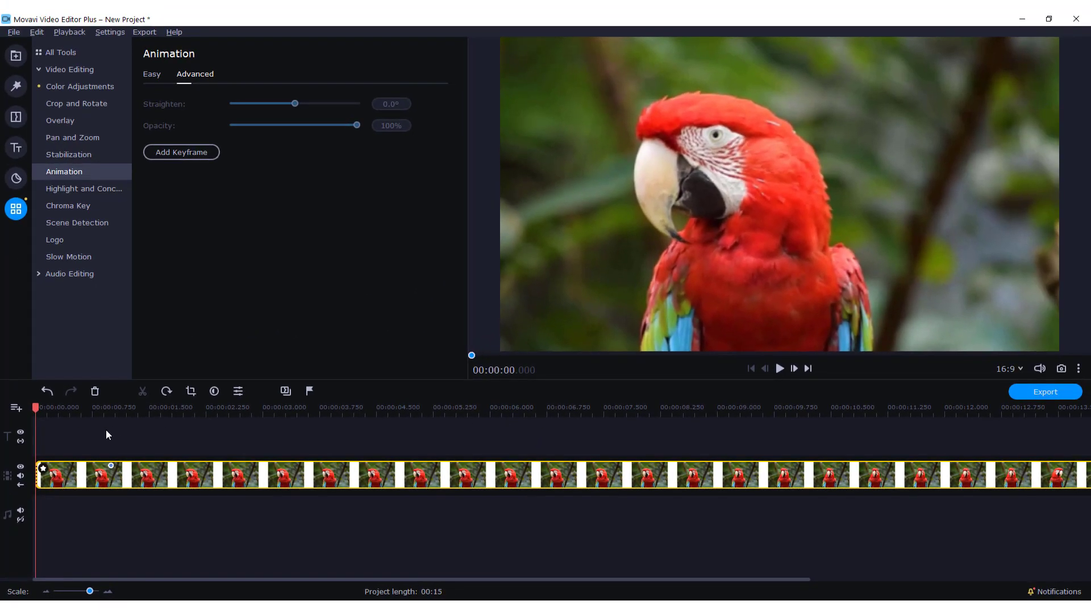
{"action": "left_click", "coordinate": [778, 369]}
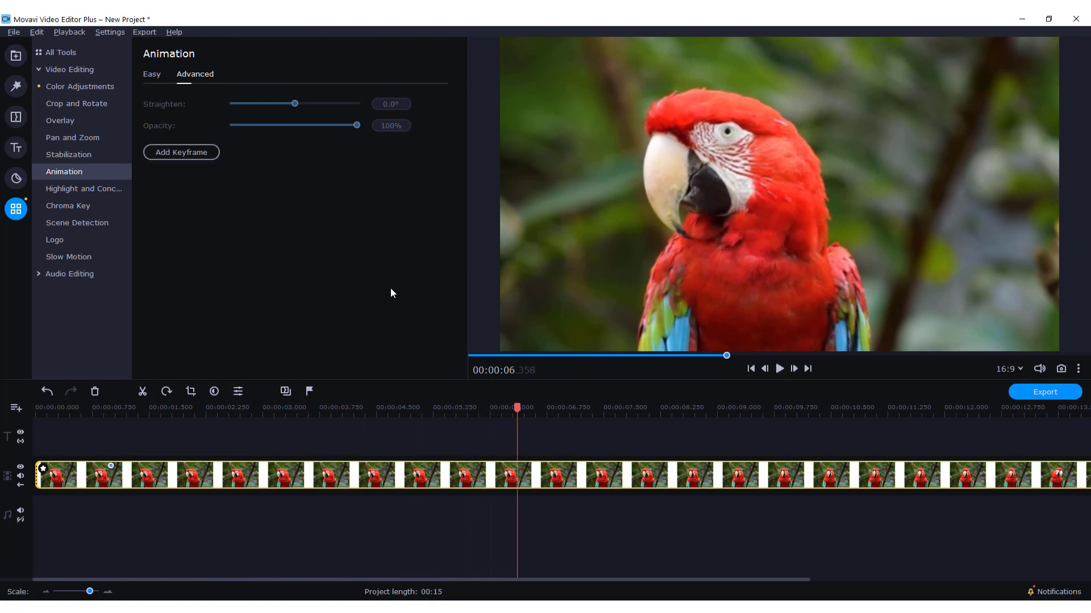
{"action": "mouse_move", "coordinate": [379, 295]}
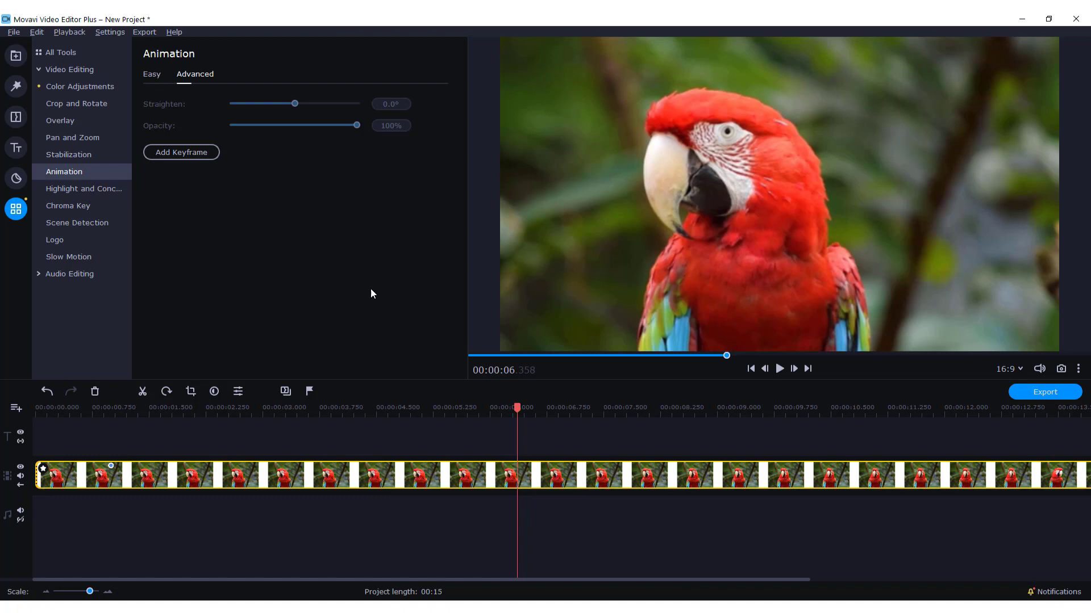
{"action": "mouse_move", "coordinate": [367, 297]}
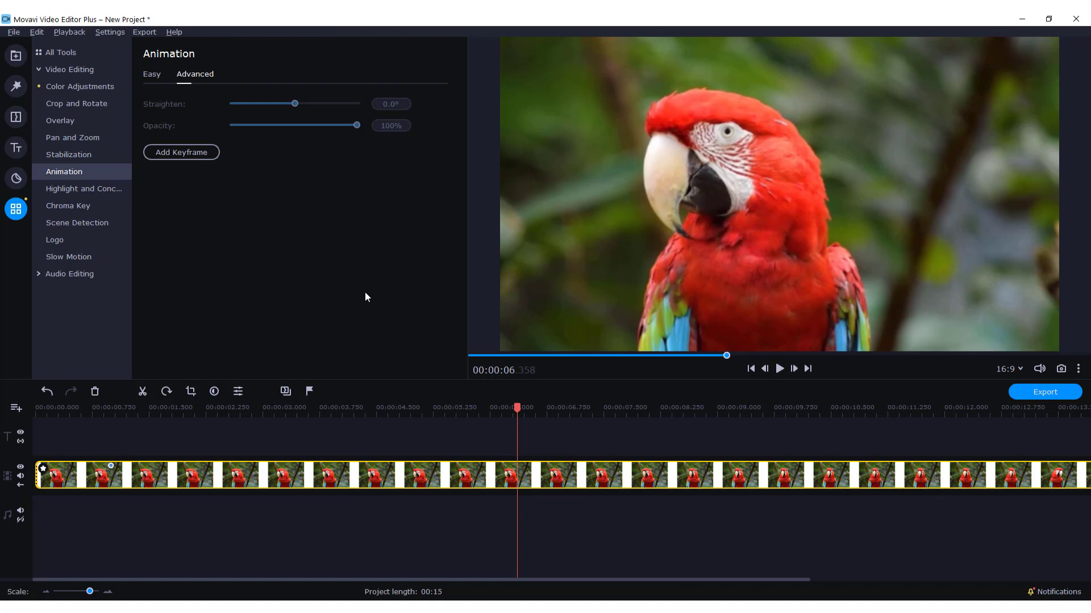